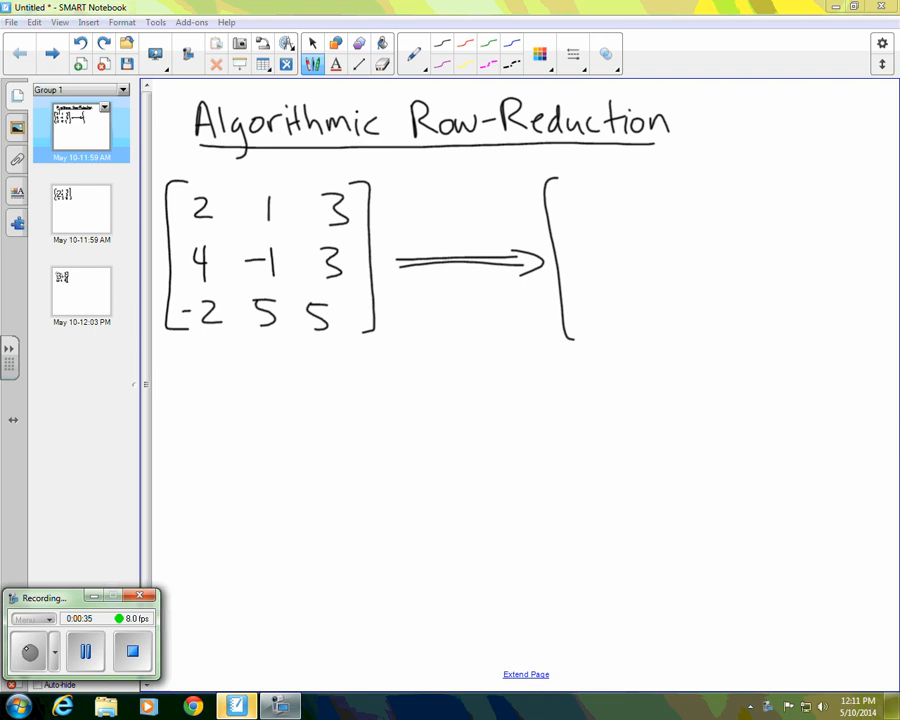
# Handwrite the target pattern 2 1 3, 0 * *, 0 0 * inside the right-hand brackets
pyautogui.moveTo(790, 175); pyautogui.dragTo(790, 345)
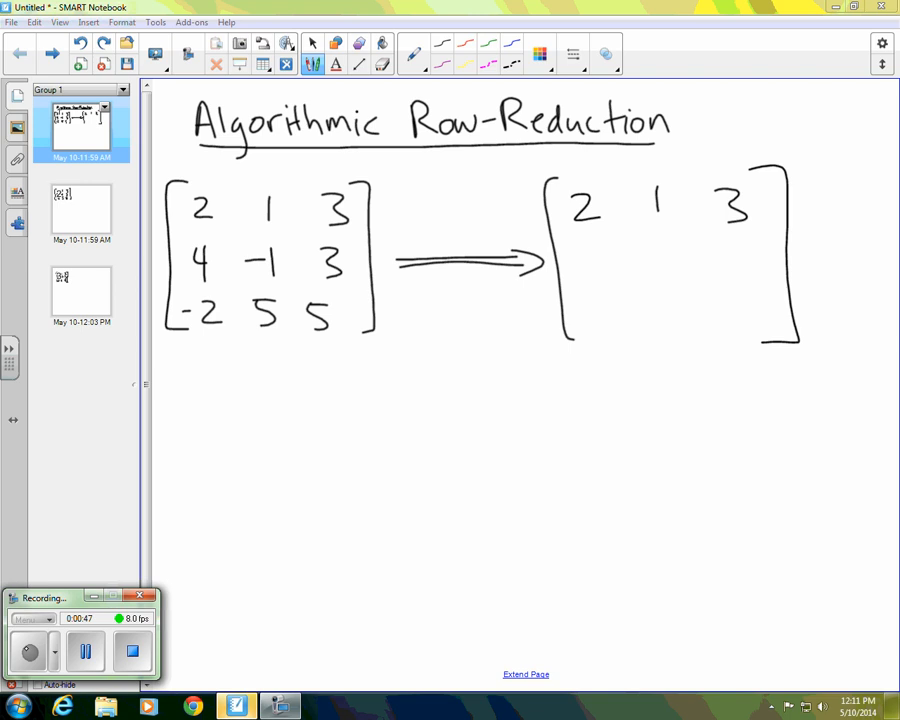
pyautogui.moveTo(580, 255); pyautogui.dragTo(670, 260)
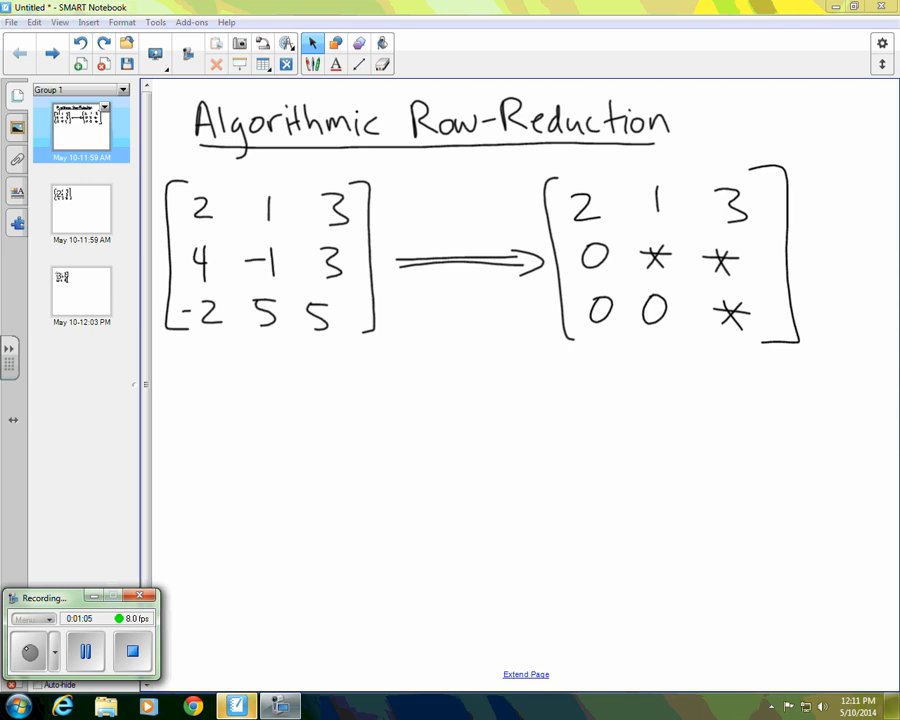
# In blue ink, underline the target's first-column zeros and the 4 below pivot 2
pyautogui.click(312, 54)
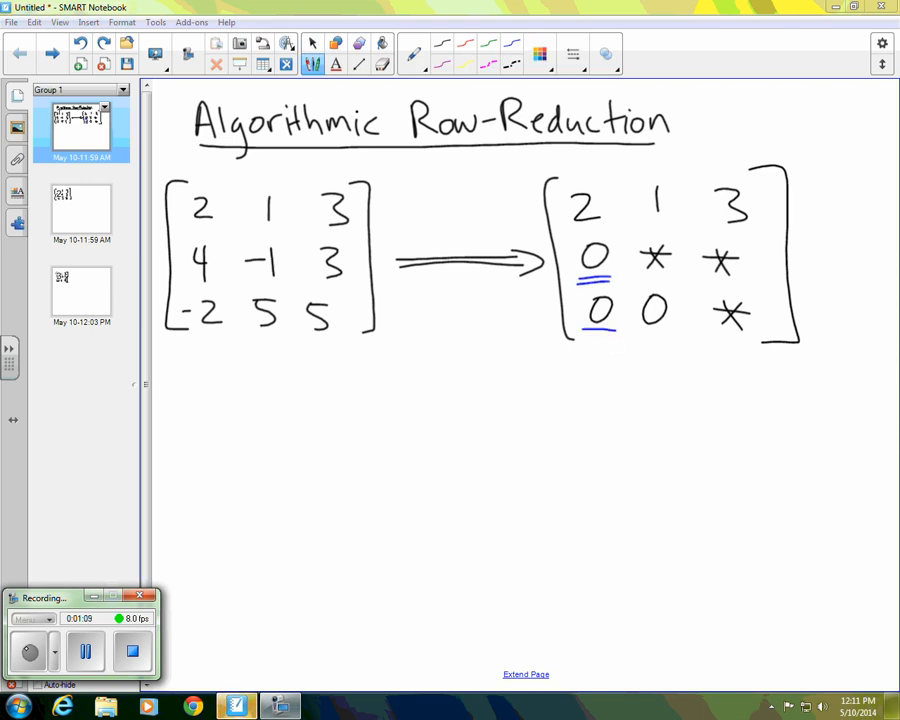
pyautogui.moveTo(578, 332); pyautogui.dragTo(620, 334)
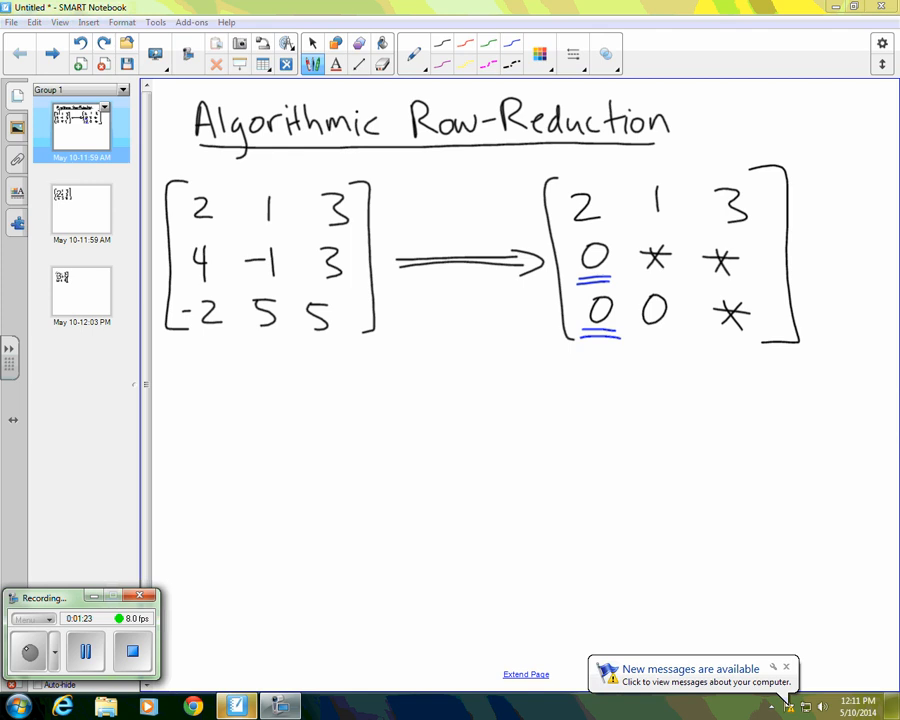
pyautogui.moveTo(190, 280); pyautogui.dragTo(225, 272)
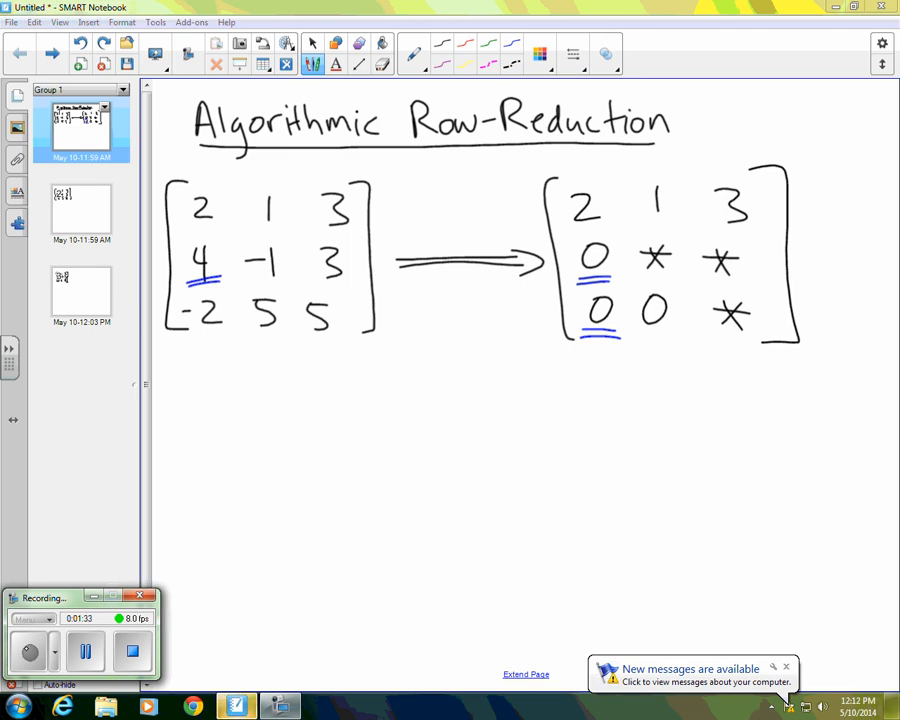
pyautogui.moveTo(195, 195); pyautogui.dragTo(220, 225)
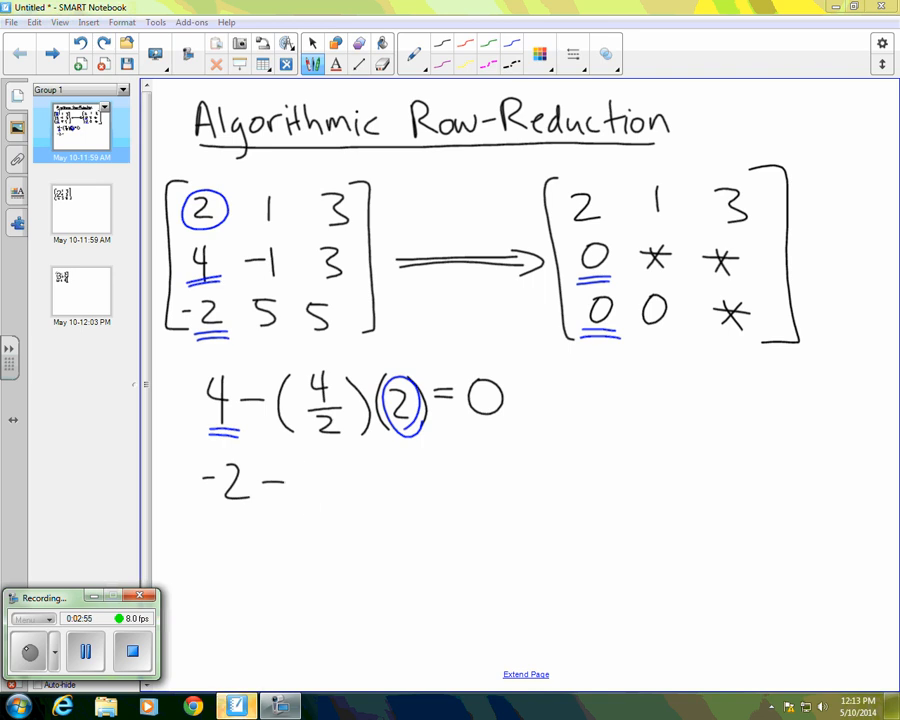
# Write −2 − (−2/2)(2) = 0, circle pivot −1, and go to the second page
pyautogui.moveTo(300, 470); pyautogui.dragTo(410, 510)
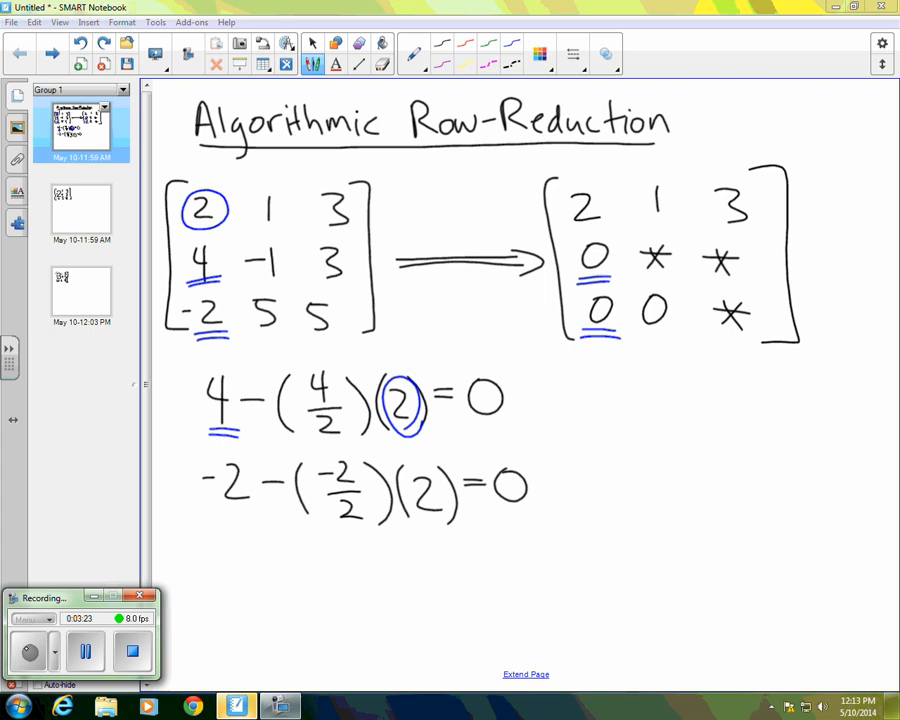
pyautogui.moveTo(245, 262); pyautogui.dragTo(295, 262)
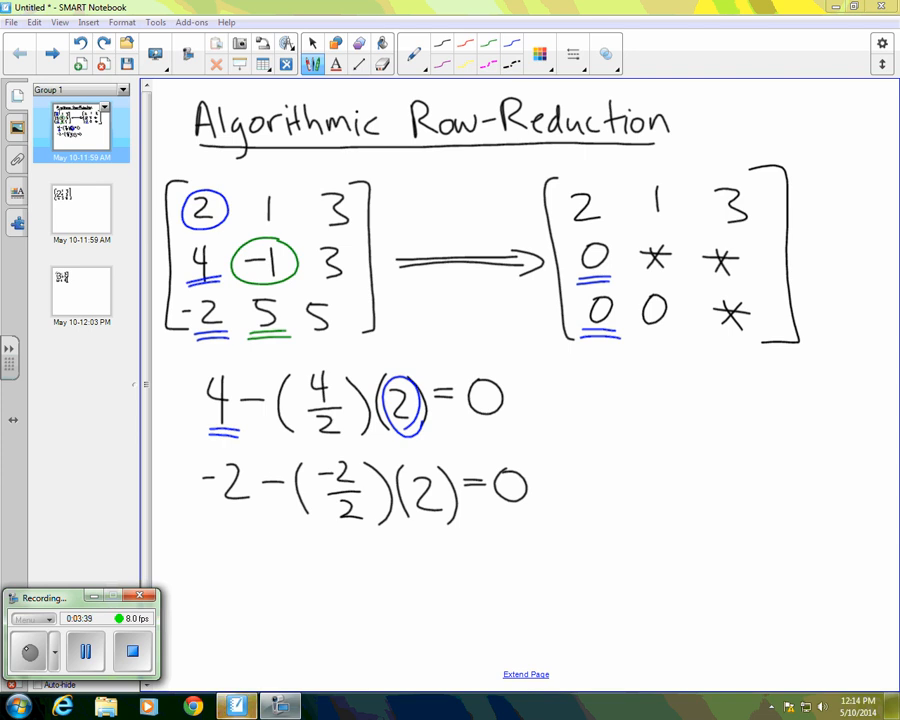
pyautogui.click(82, 210)
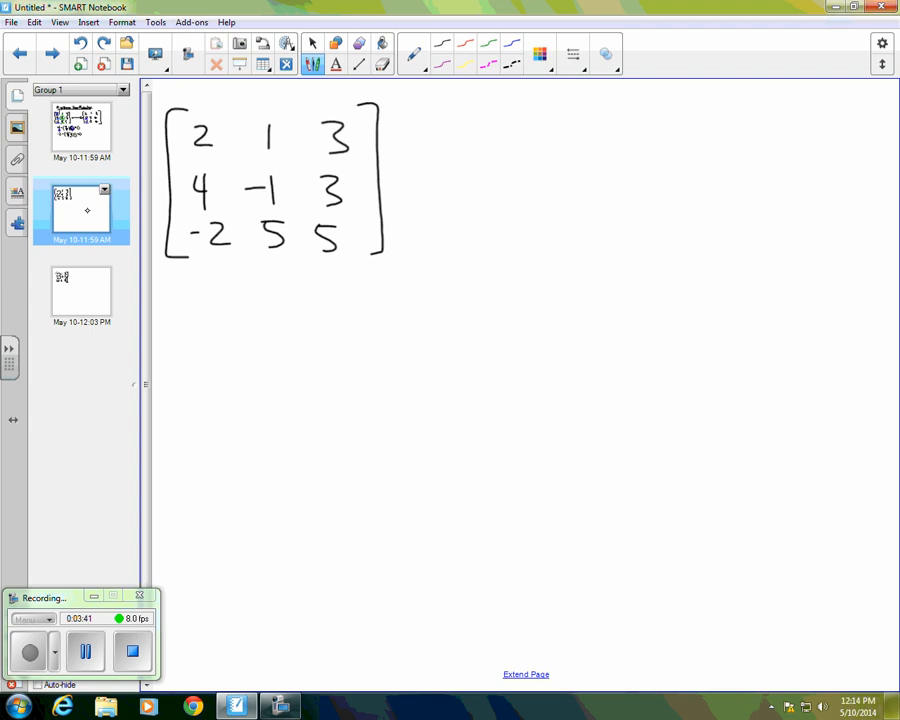
# Draw a double arrow labelled R2(new) = R2(old) − ( )R1 and begin result brackets
pyautogui.moveTo(400, 175); pyautogui.dragTo(533, 163)
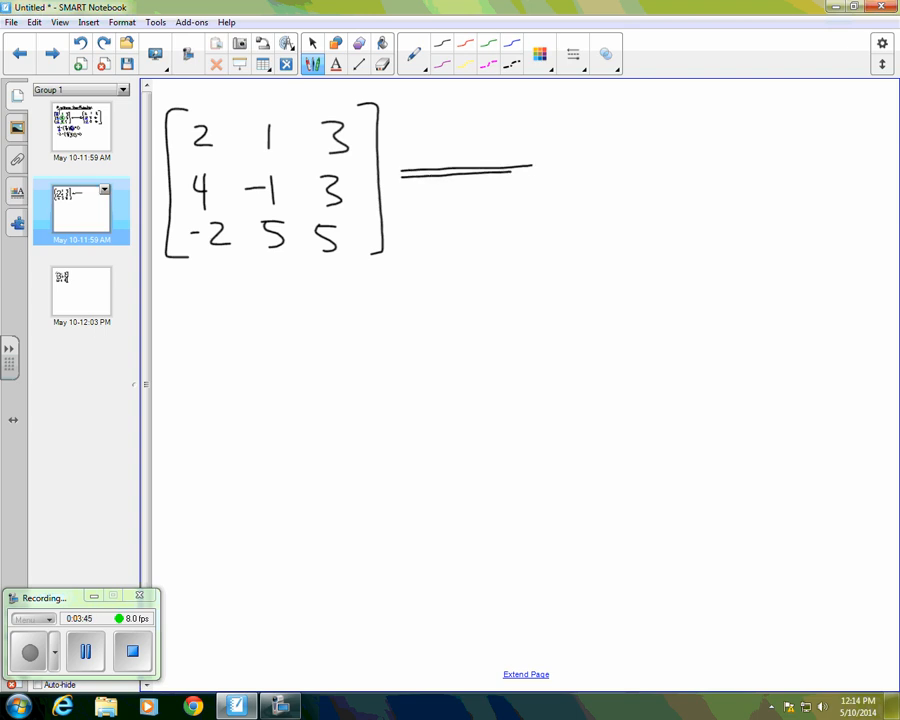
pyautogui.moveTo(530, 165); pyautogui.dragTo(555, 170)
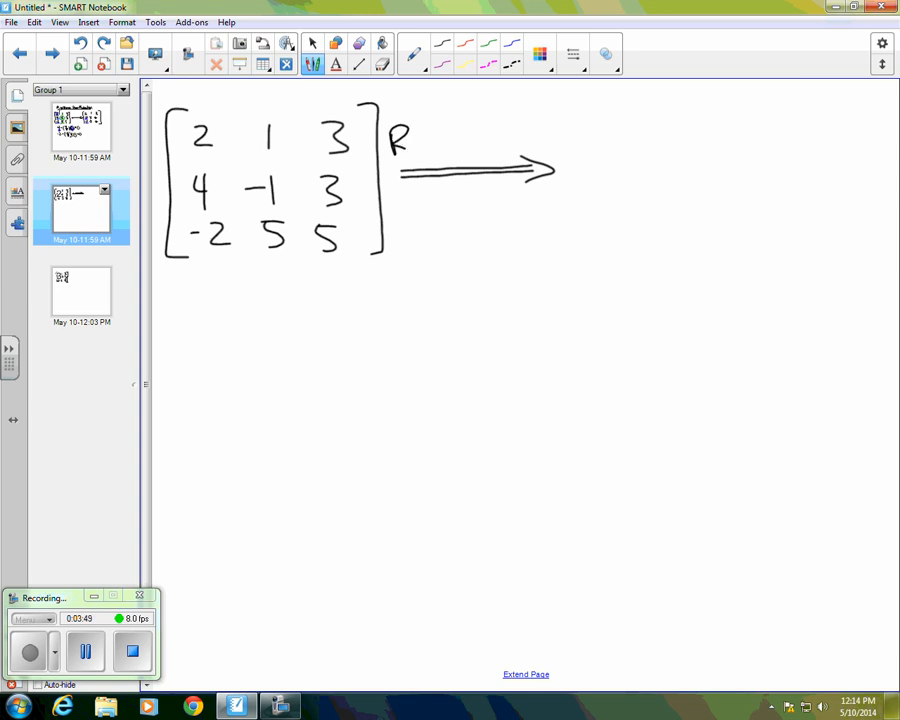
pyautogui.moveTo(410, 150); pyautogui.dragTo(425, 155)
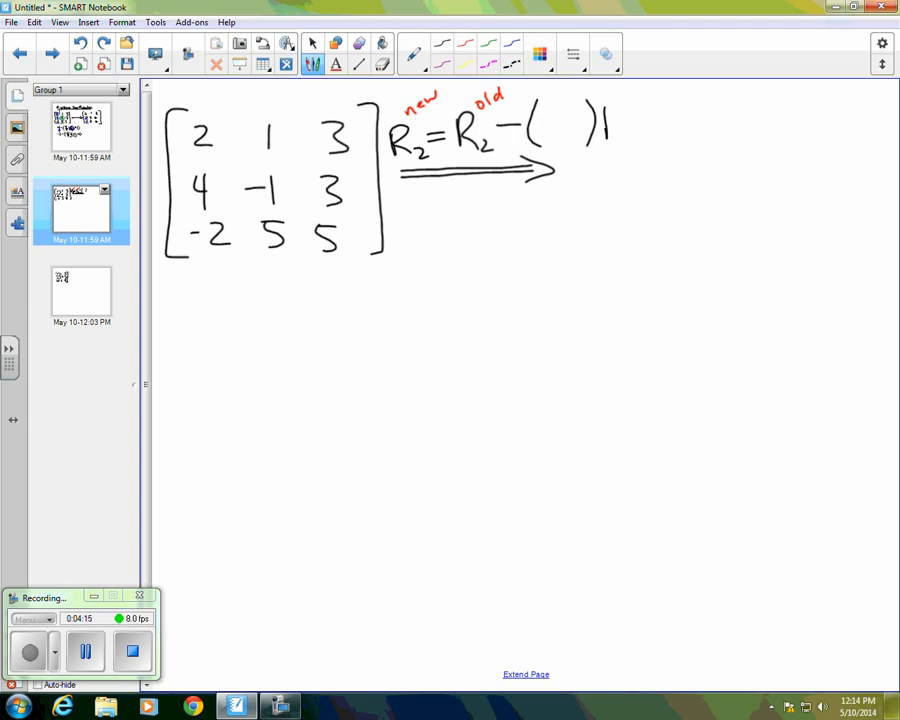
pyautogui.moveTo(600, 120); pyautogui.dragTo(625, 140)
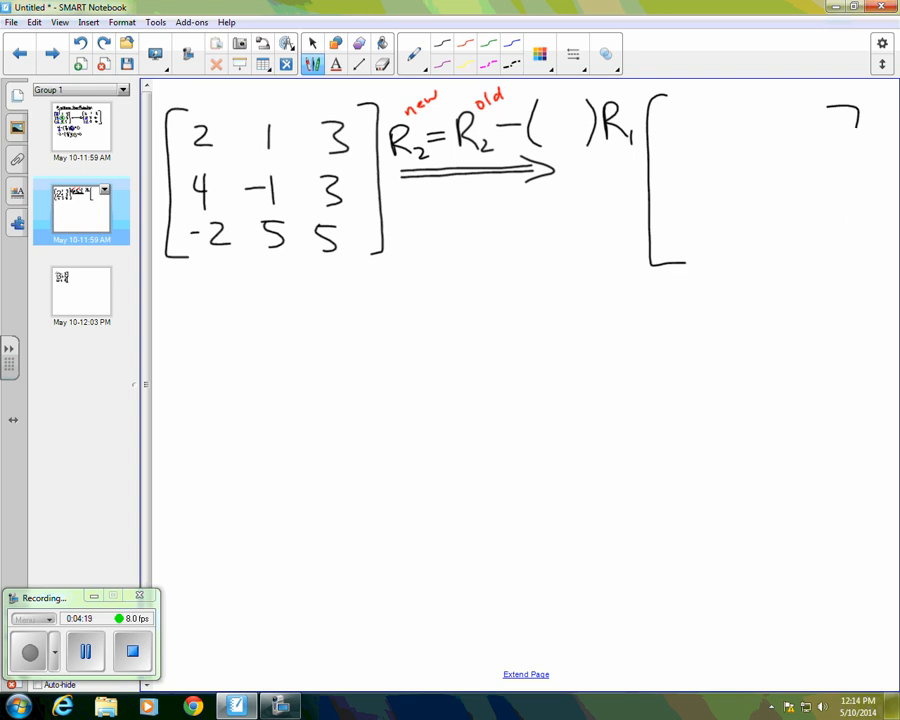
# Close the bracket, fill in multiplier 4/2, and write rows 2 1 3, 0 −3 −3, −2 5 5
pyautogui.moveTo(855, 105); pyautogui.dragTo(855, 270)
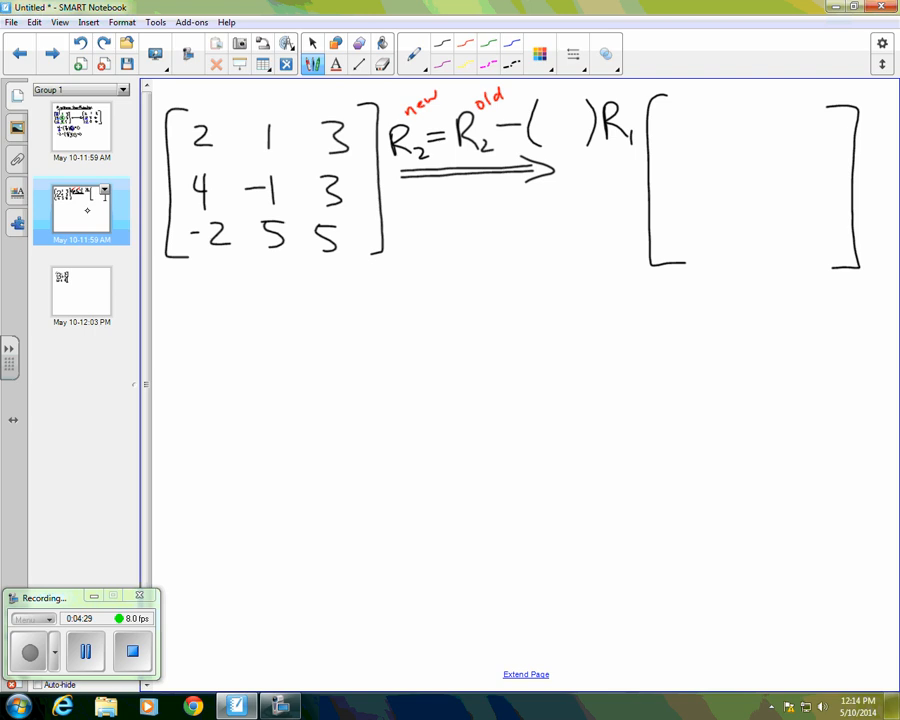
pyautogui.moveTo(545, 130); pyautogui.dragTo(560, 140)
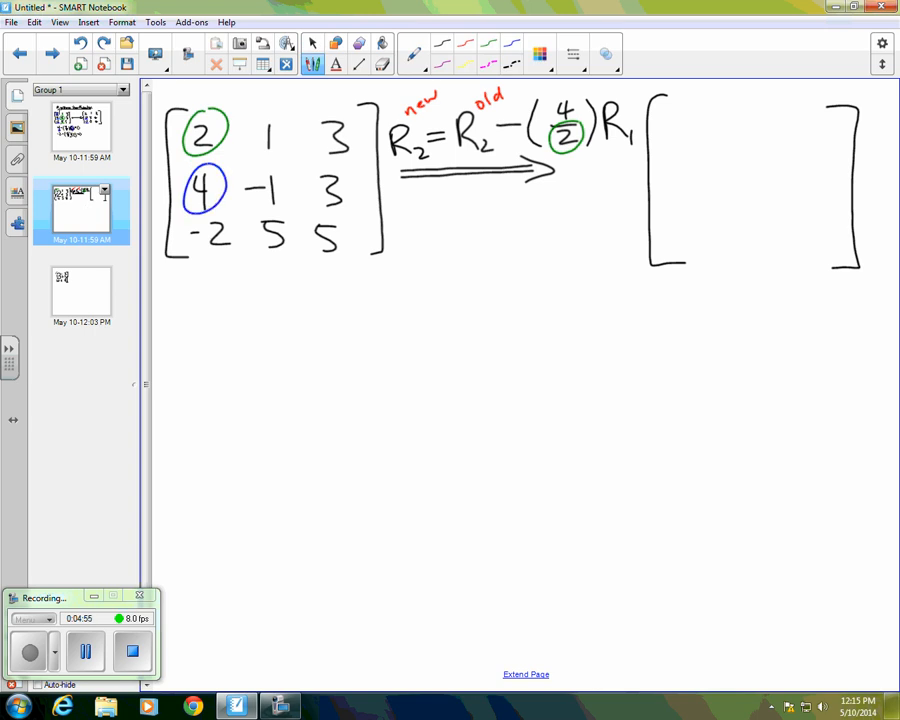
pyautogui.moveTo(550, 105); pyautogui.dragTo(580, 120)
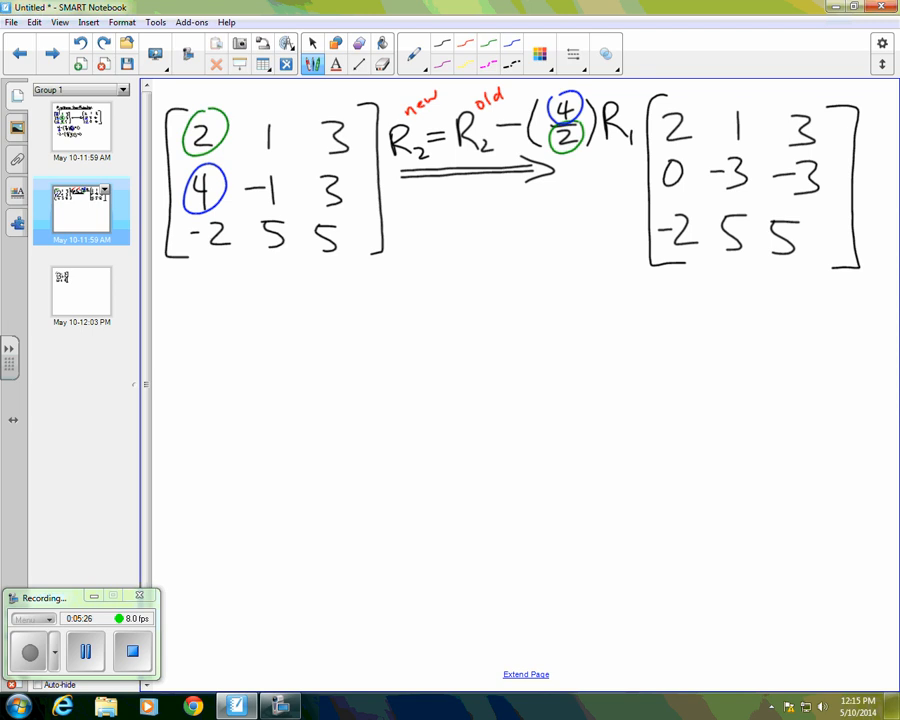
# Draw the lower arrow labelled R3 = R3 − (−2/2)R1 and start the result matrix with 0 6
pyautogui.moveTo(375, 362); pyautogui.dragTo(550, 372)
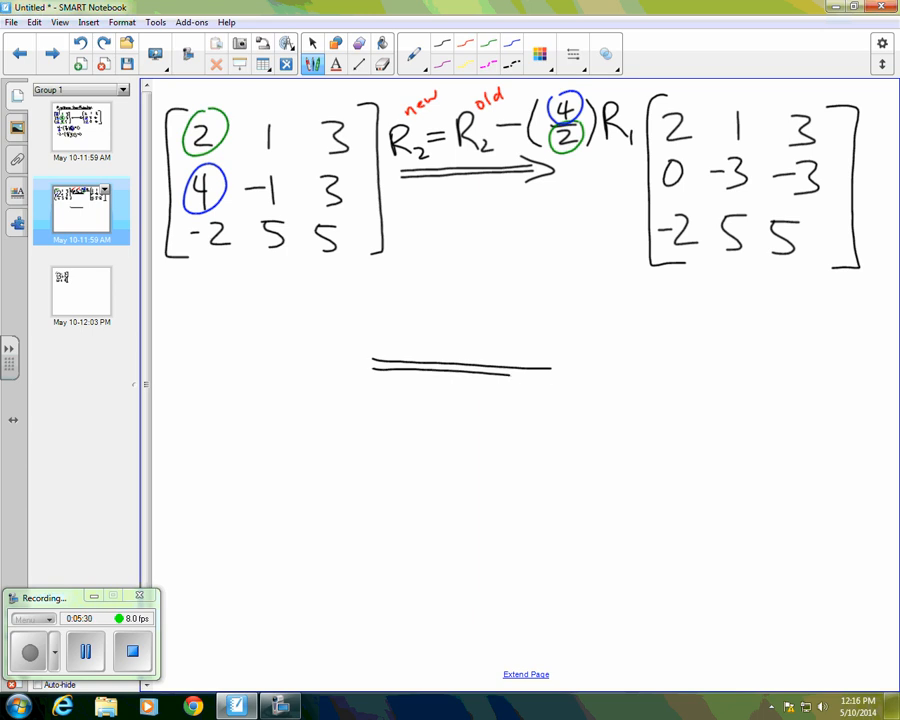
pyautogui.moveTo(545, 360); pyautogui.dragTo(585, 378)
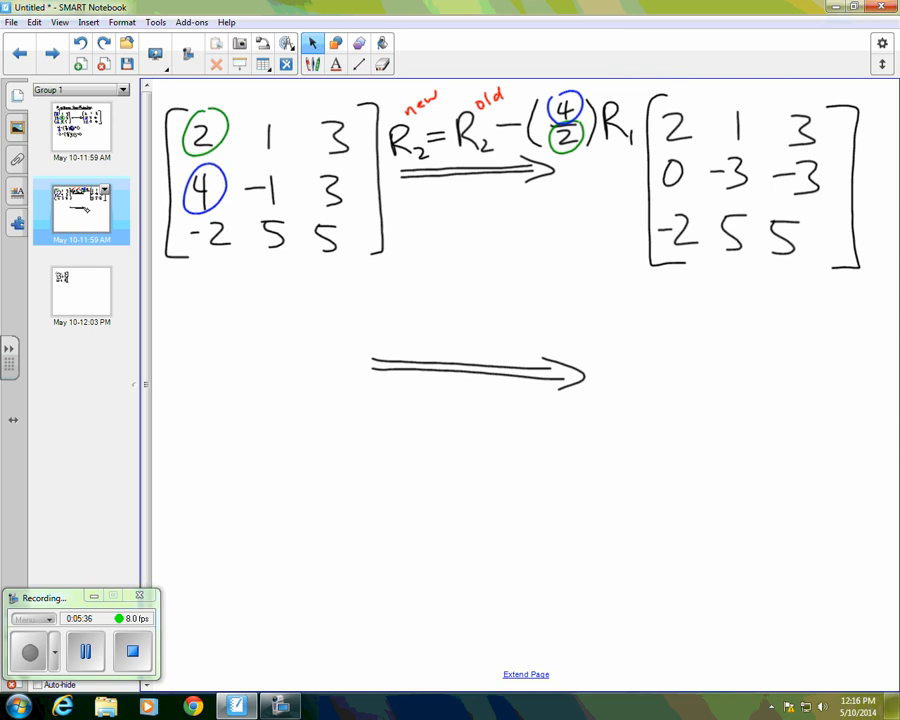
pyautogui.click(312, 41)
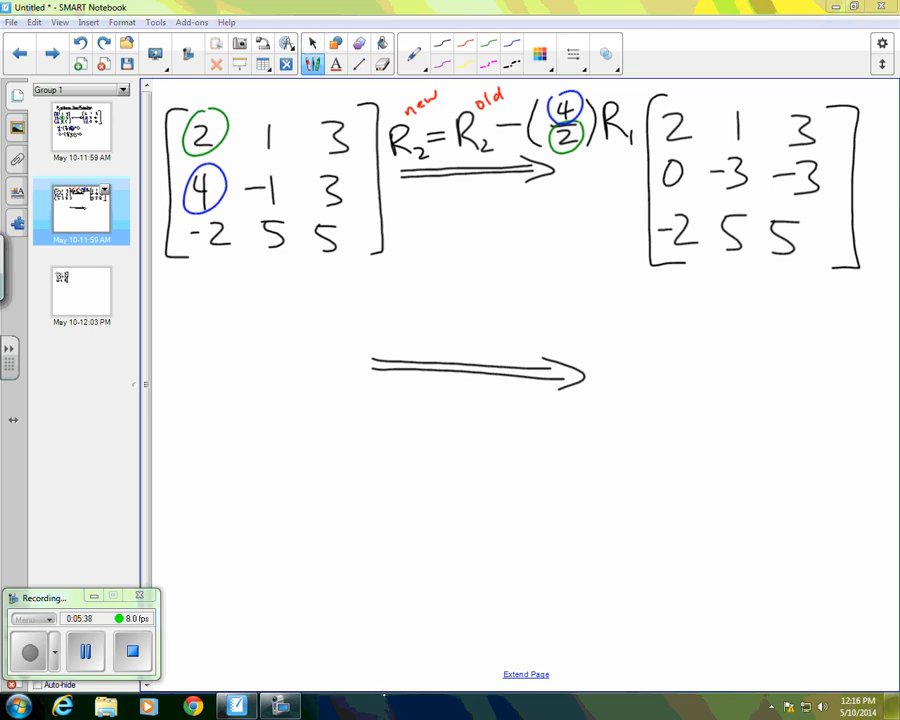
pyautogui.moveTo(660, 210); pyautogui.dragTo(705, 245)
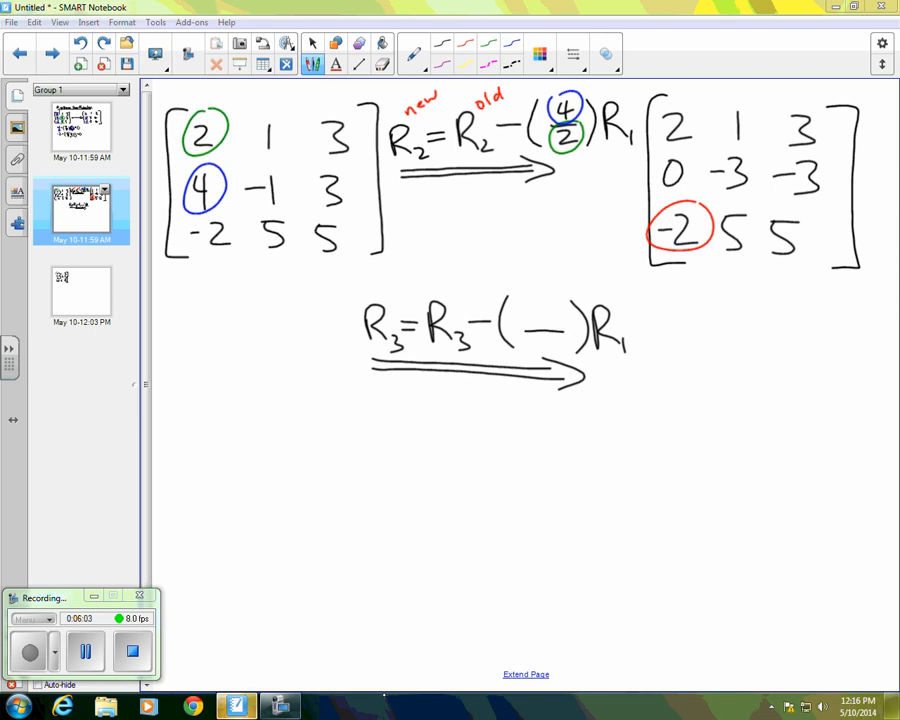
pyautogui.write('2')
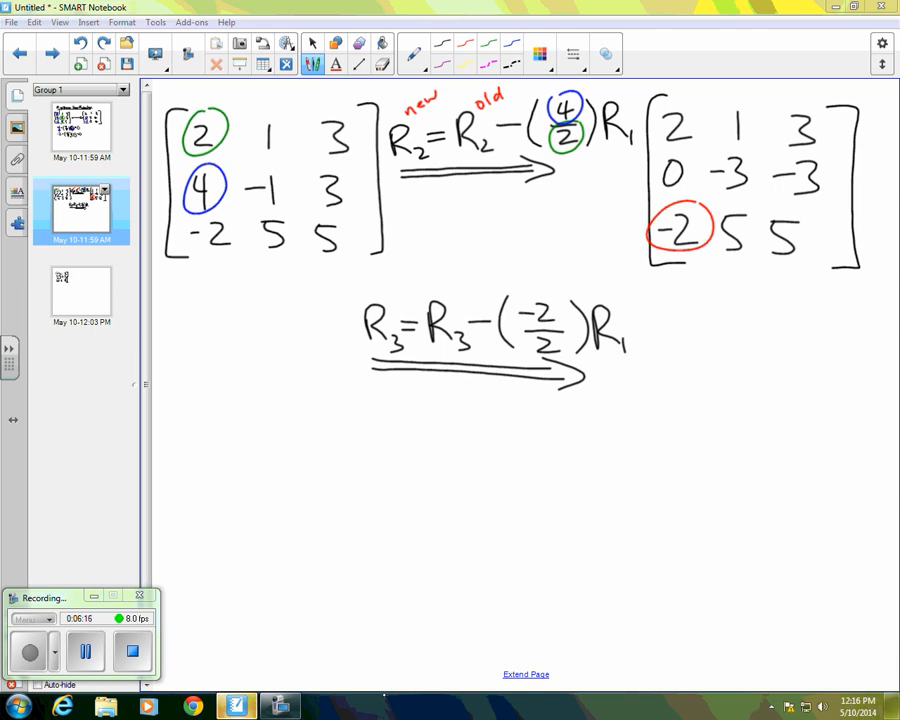
pyautogui.moveTo(655, 300); pyautogui.dragTo(670, 455)
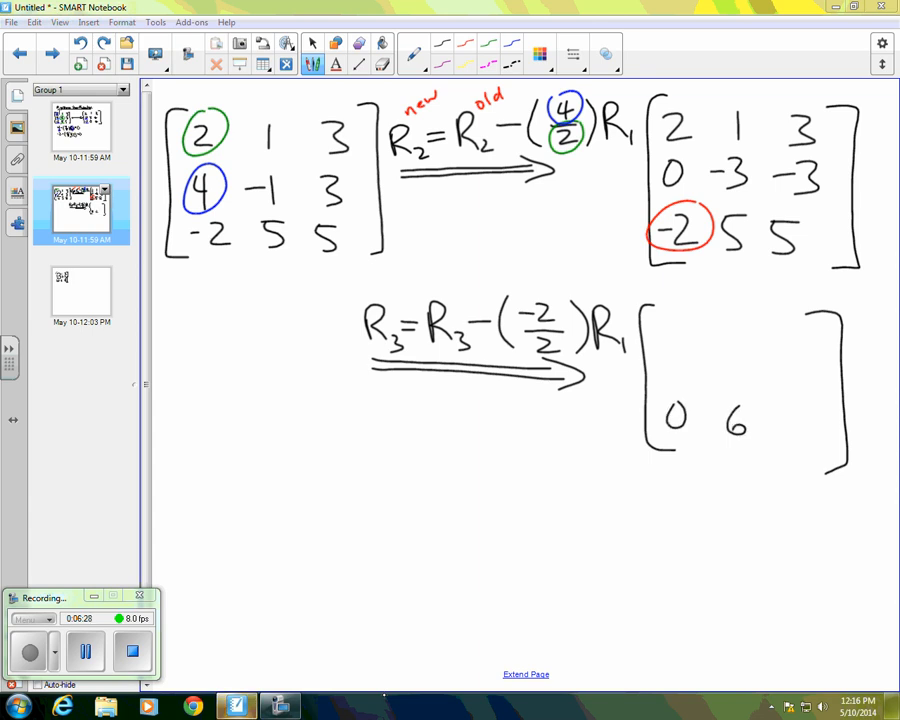
# Write the remaining entries 2 1 3, 0 −3 −3 and the 8 into the result matrix
pyautogui.write('8')
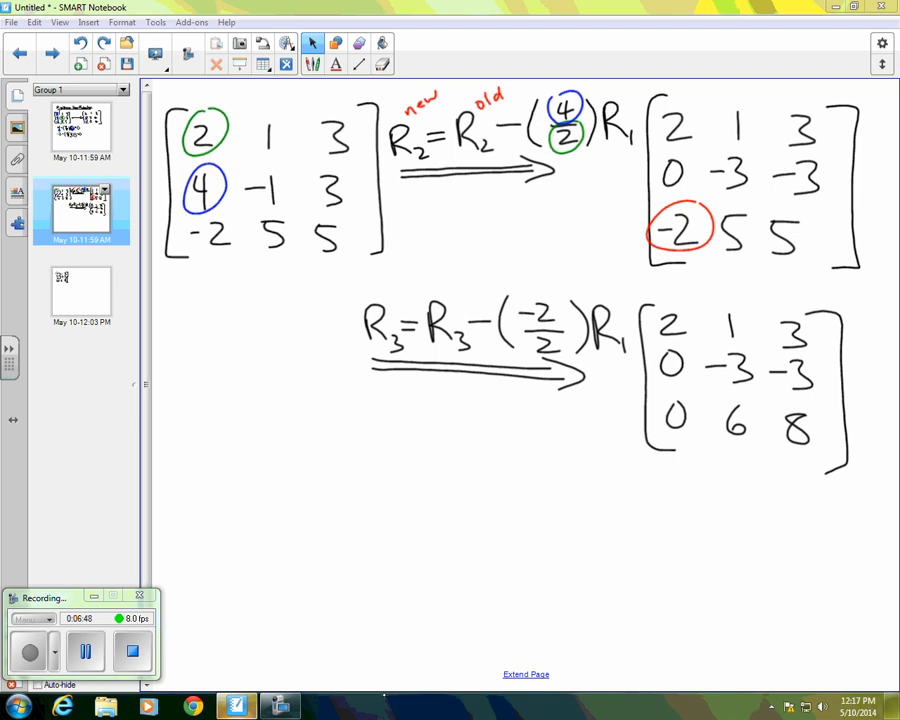
# Circle the denominator 2 in green and both −2 entries in red, then go to page three
pyautogui.click(312, 53)
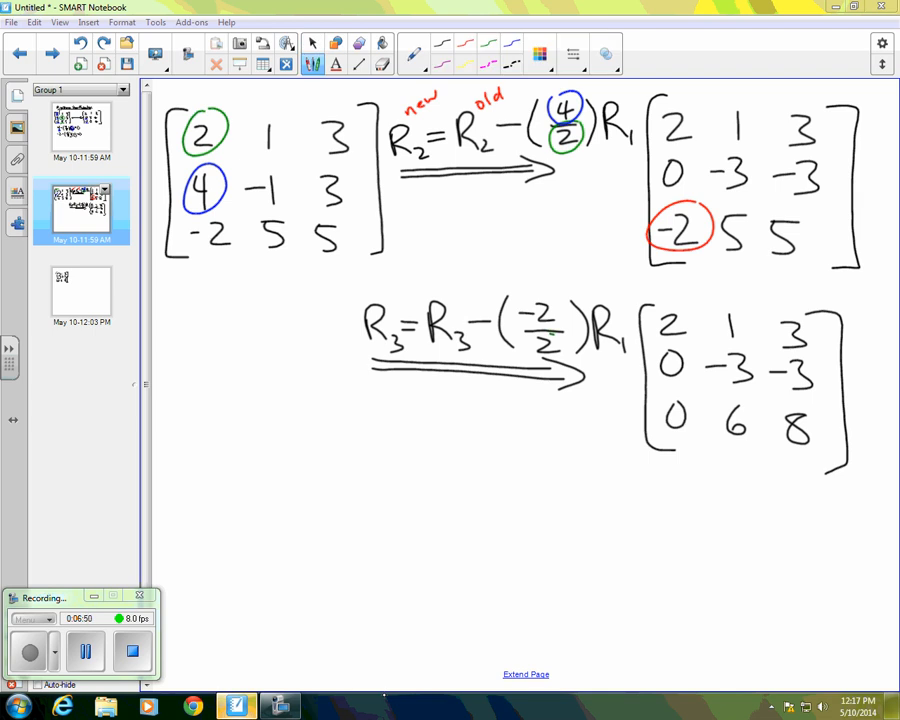
pyautogui.moveTo(525, 340); pyautogui.dragTo(575, 362)
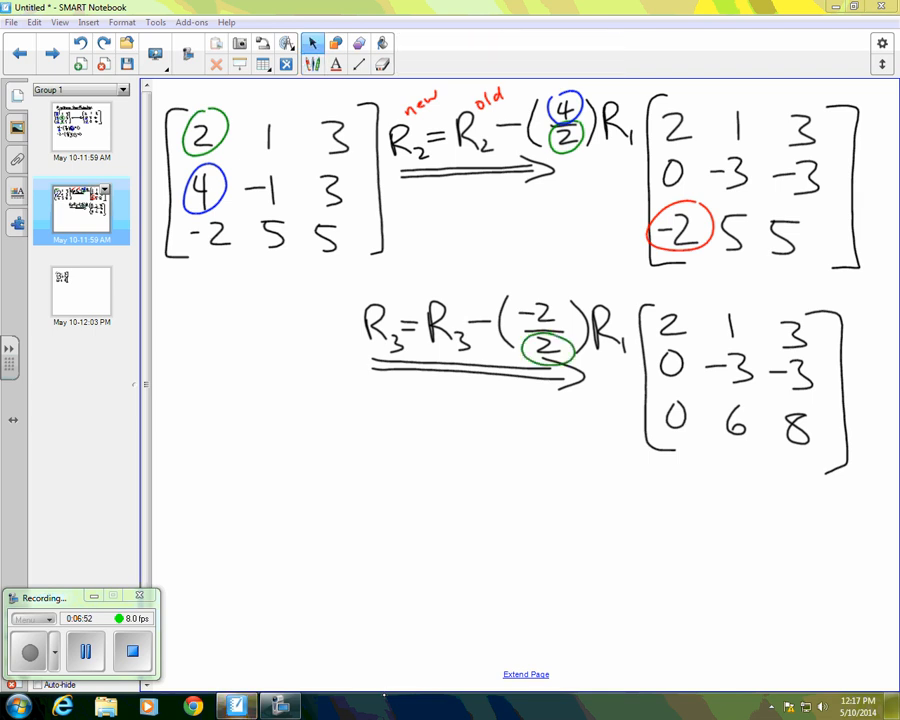
pyautogui.click(313, 54)
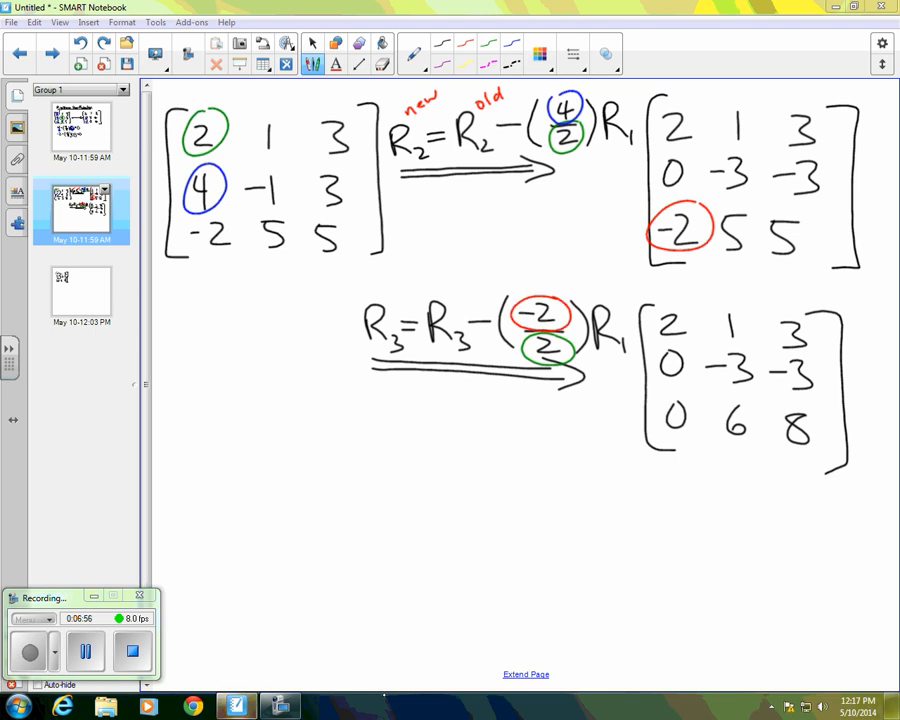
pyautogui.moveTo(185, 215); pyautogui.dragTo(235, 245)
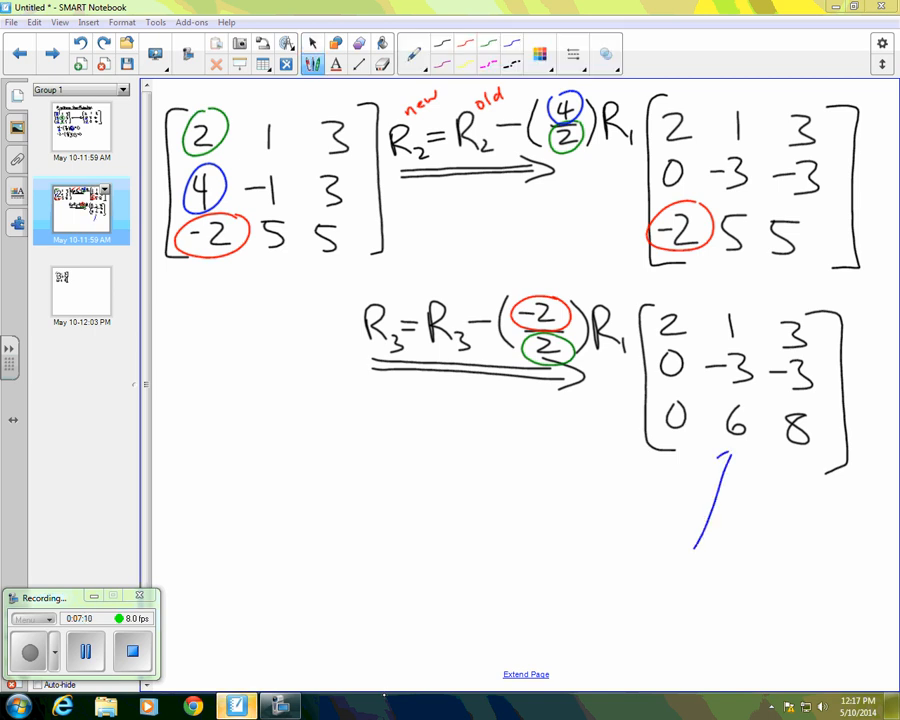
pyautogui.moveTo(705, 540); pyautogui.dragTo(730, 455)
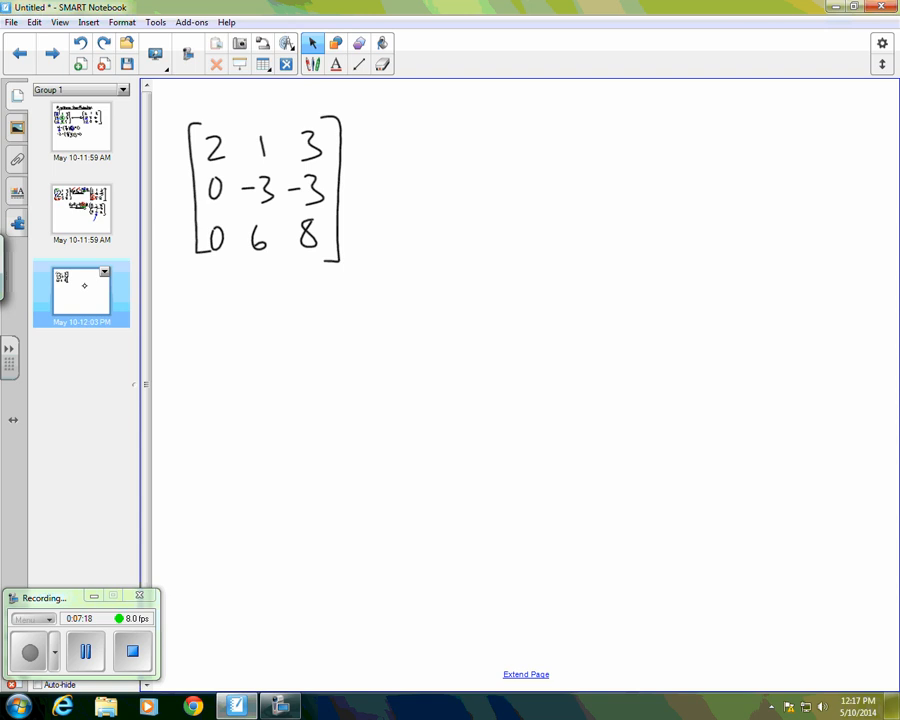
# Draw an arrow beside the matrix labelled R3 = R3 − ( )R2, leaving the multiplier blank
pyautogui.click(312, 42)
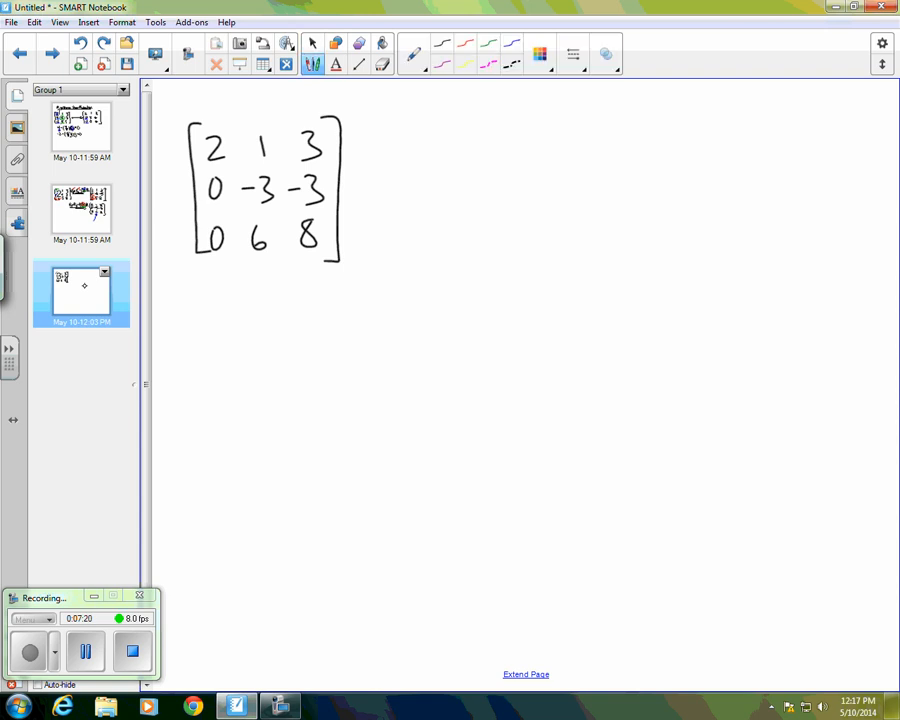
pyautogui.moveTo(360, 190); pyautogui.dragTo(558, 188)
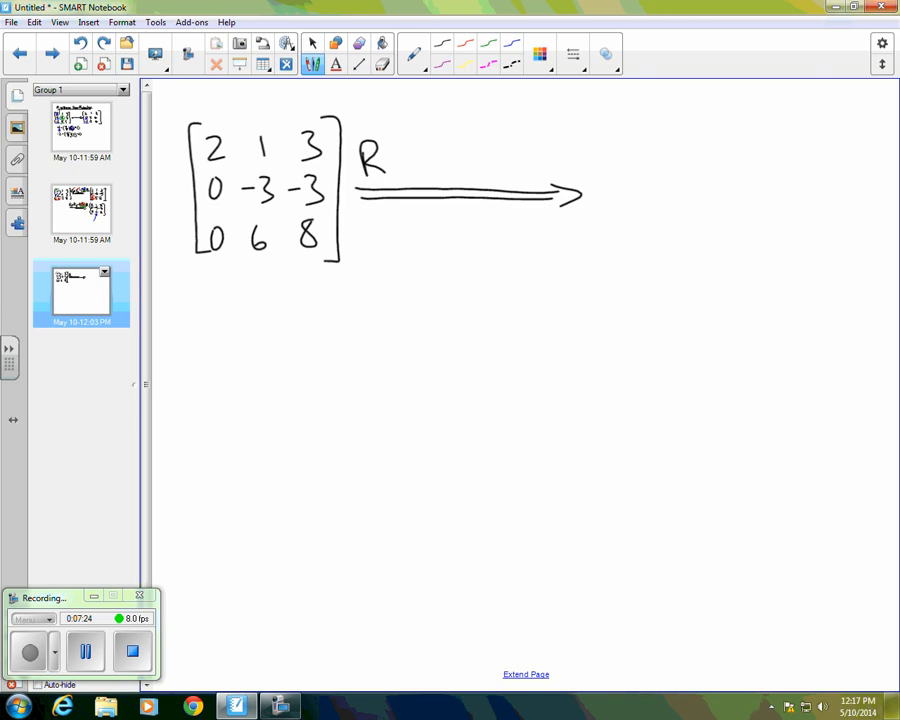
pyautogui.moveTo(385, 165); pyautogui.dragTo(410, 155)
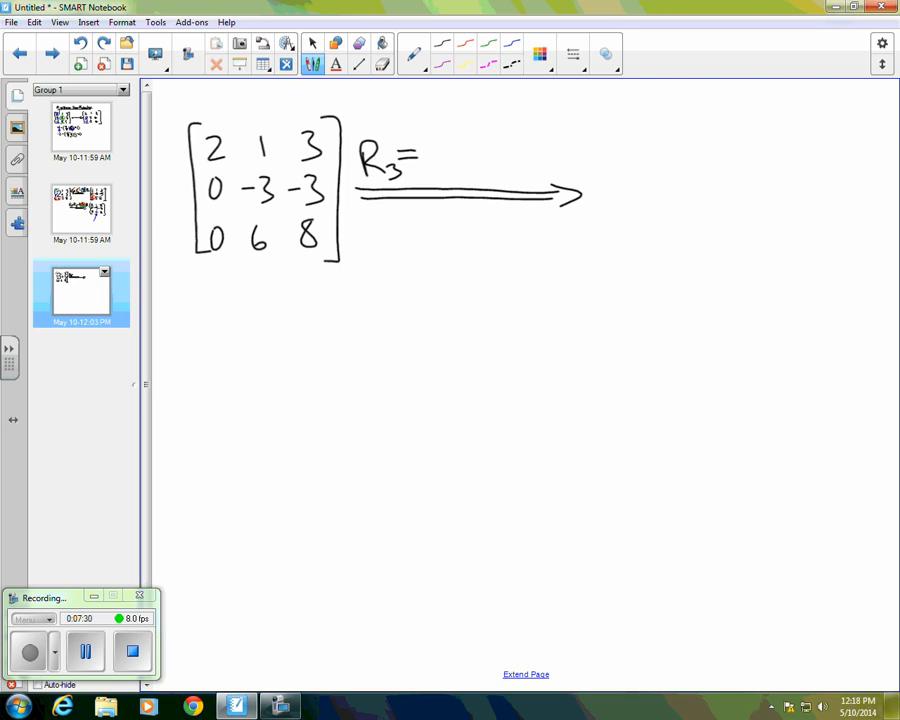
pyautogui.moveTo(425, 135); pyautogui.dragTo(450, 170)
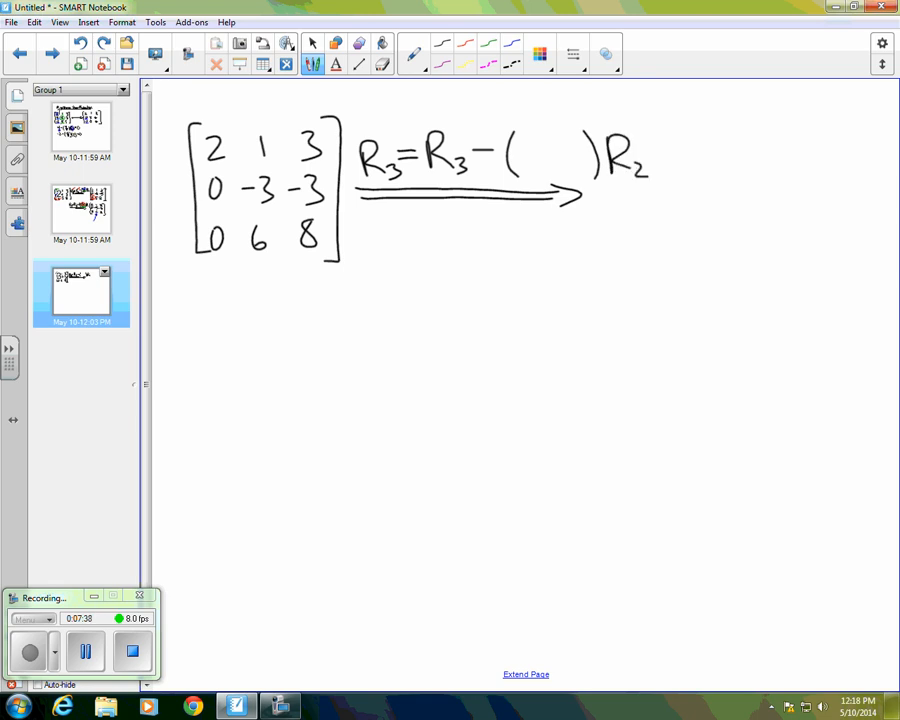
# Switch between blue and green ink to write 6/−3, circling 6 and the pivot −3
pyautogui.click(312, 42)
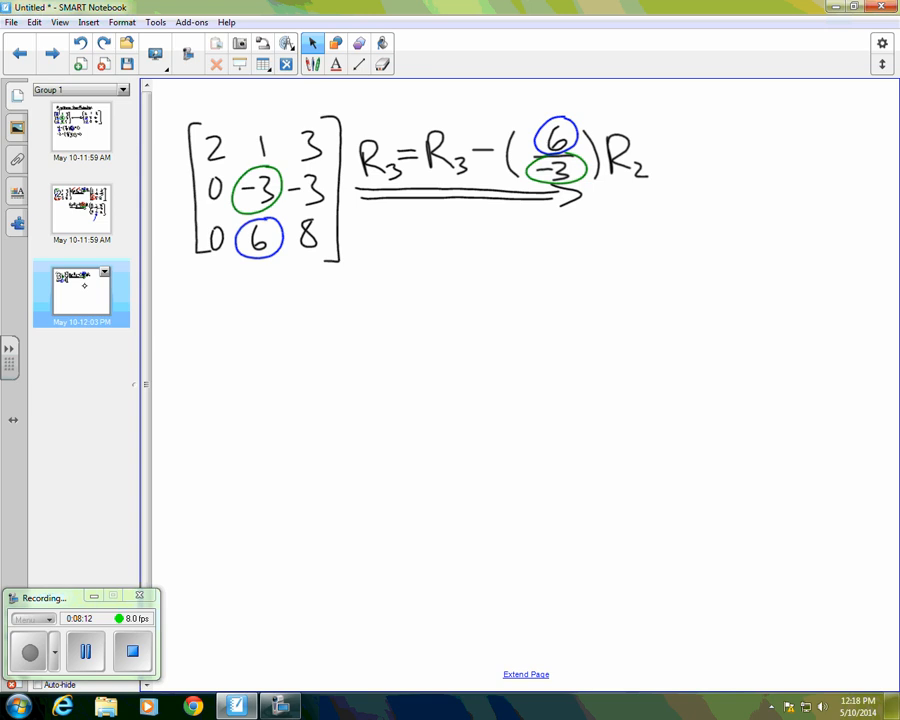
pyautogui.click(312, 53)
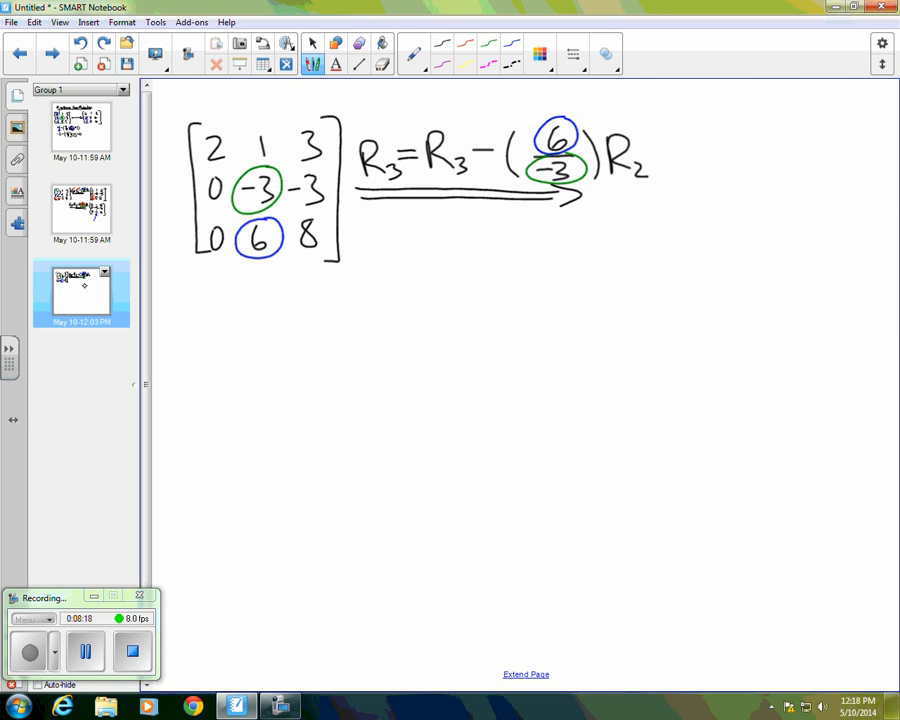